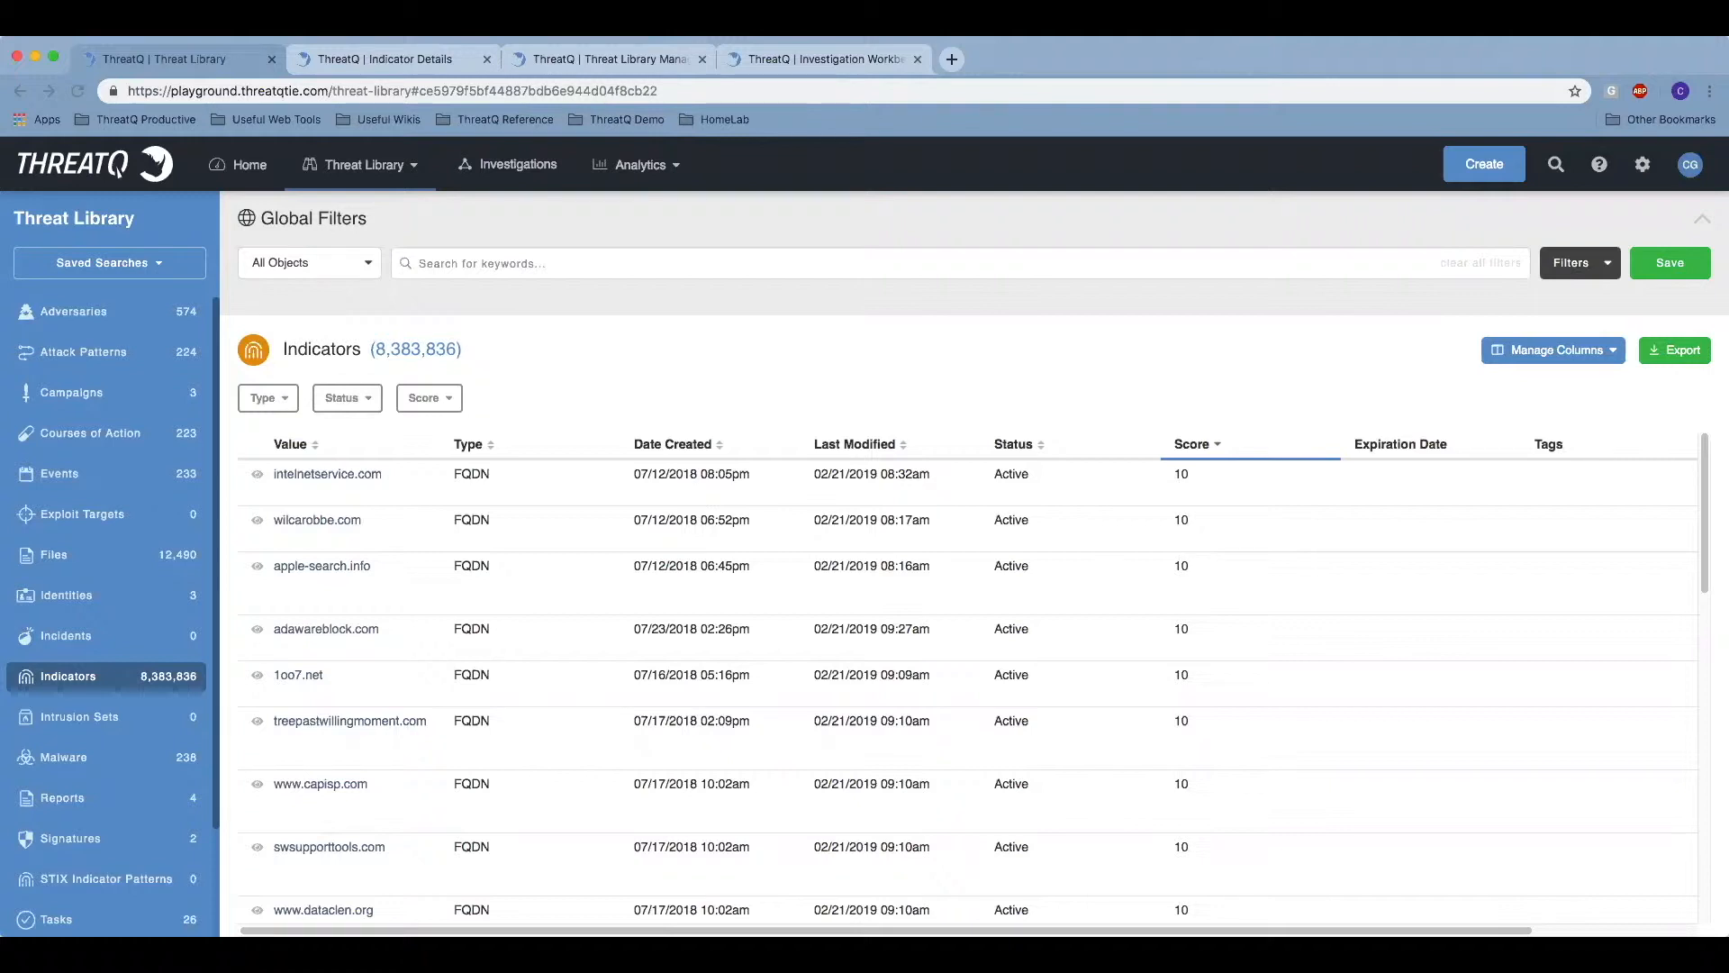
mouse_move(822, 58)
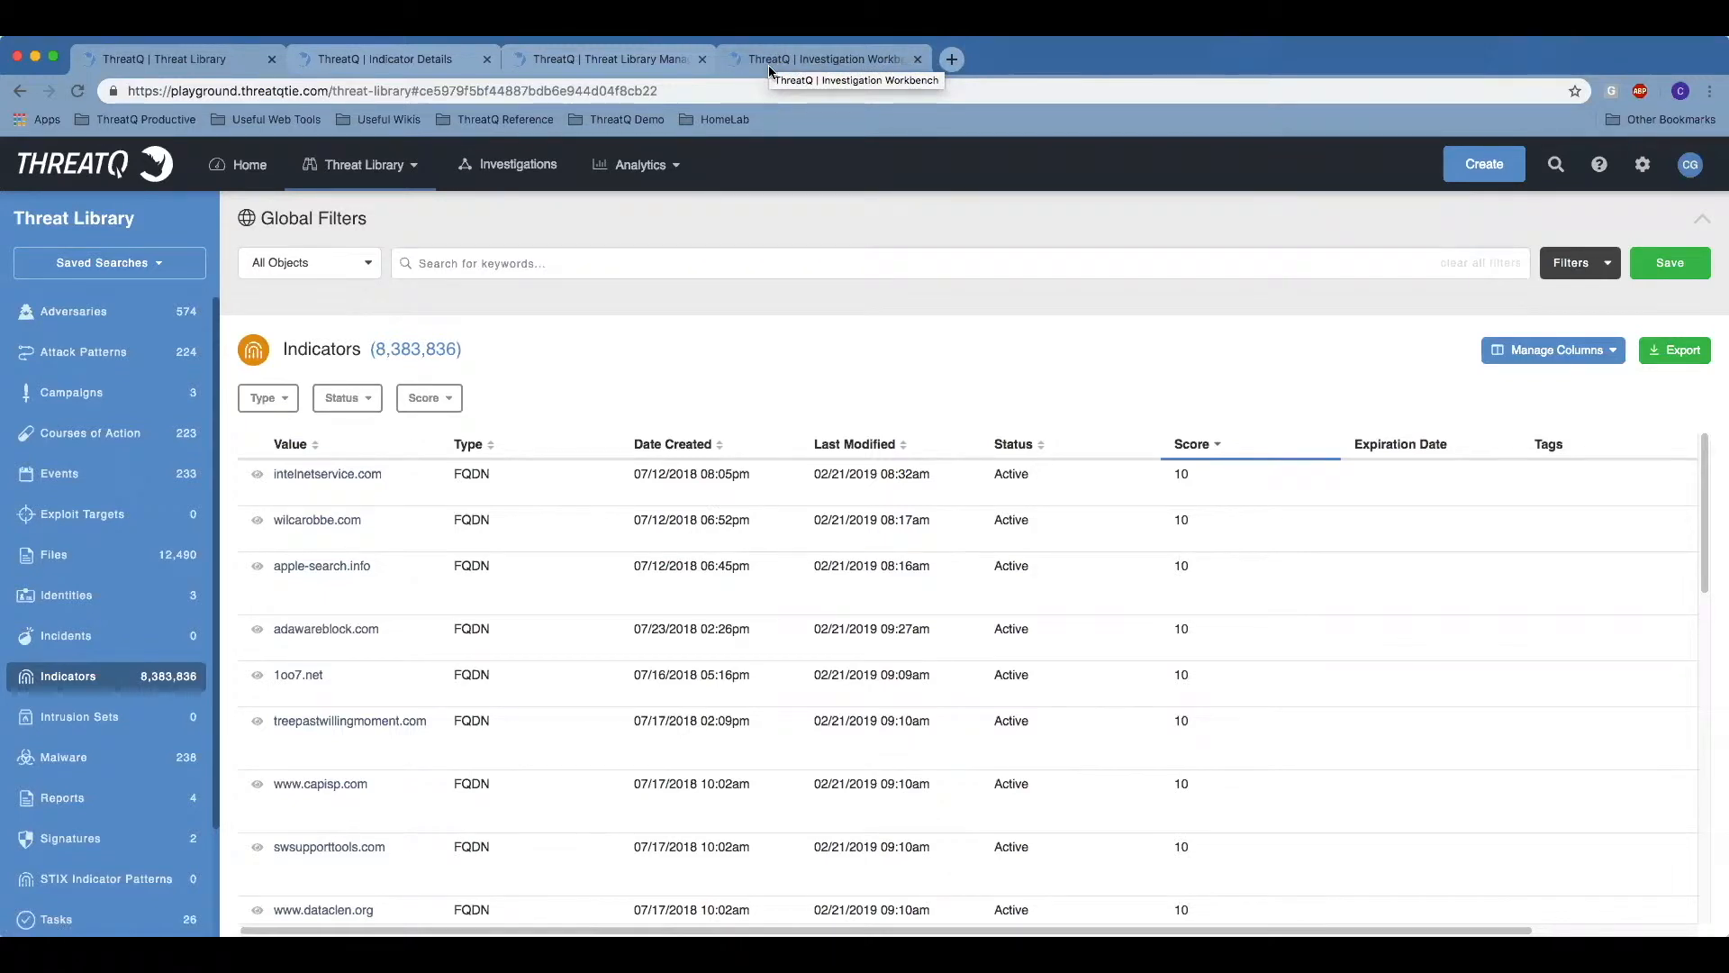
Bring up the Data Management Scoring page with attribute weightings like False Positive -9 and Exploitation 7.
click(821, 58)
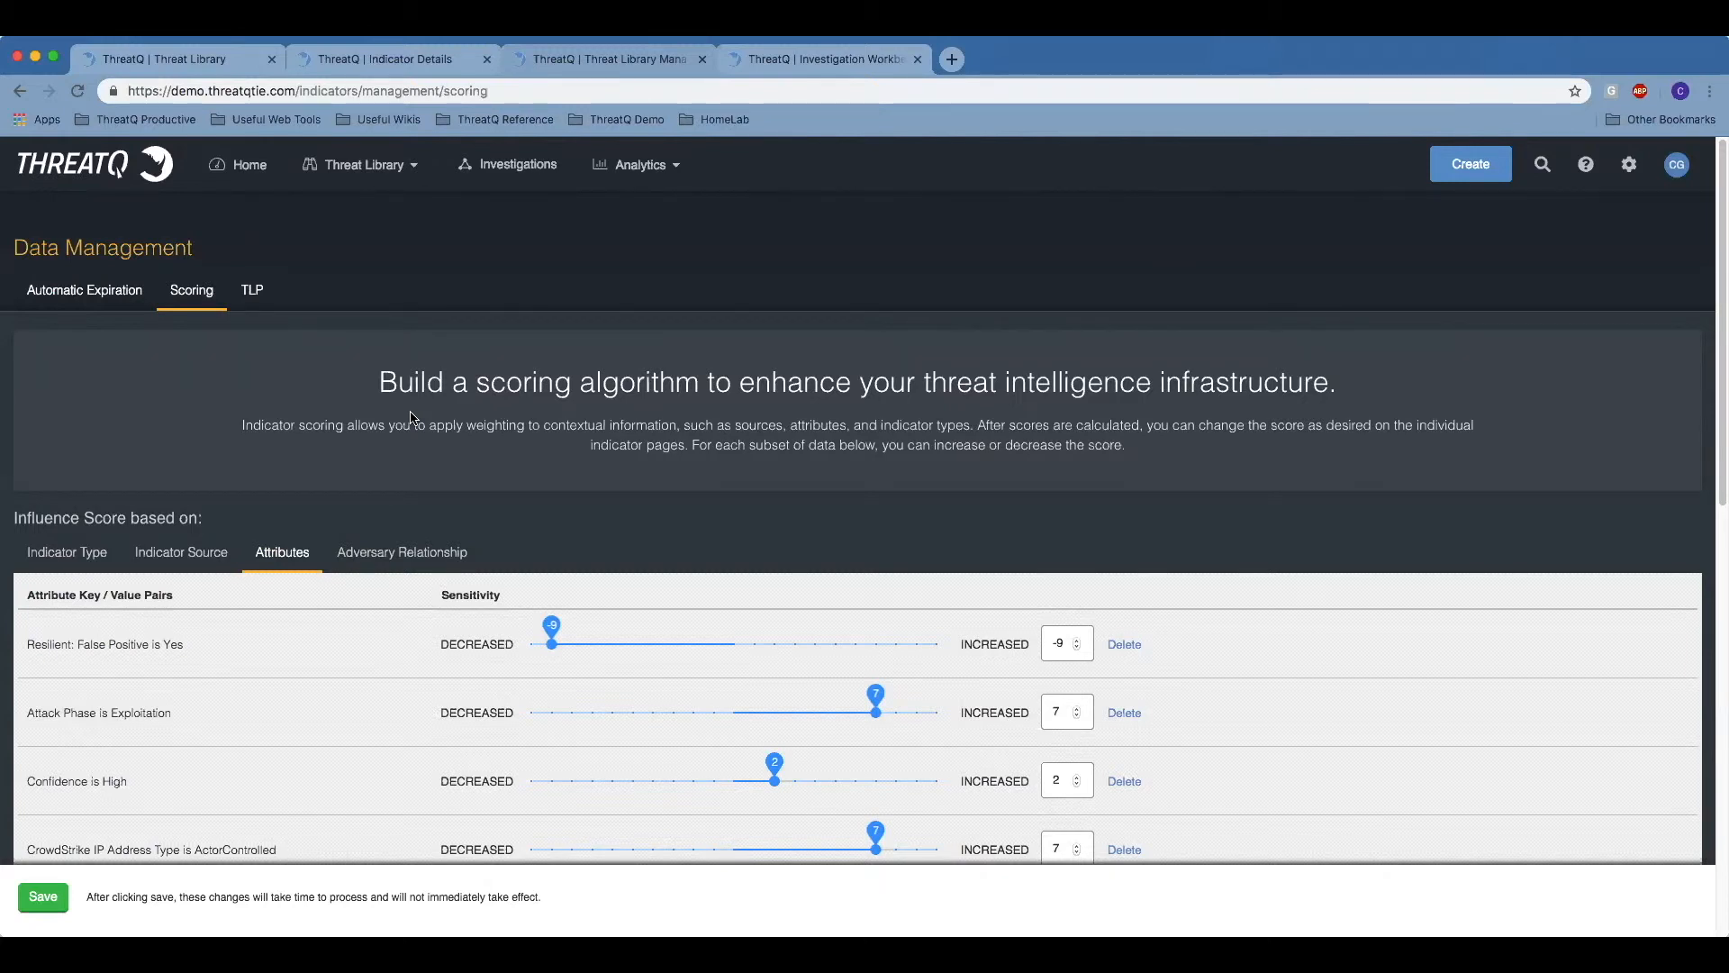
Review further attribute weightings such as Target is Financial 4, then show the McAfee ESM MD5 Sighting investigation graph.
scroll(down, 3)
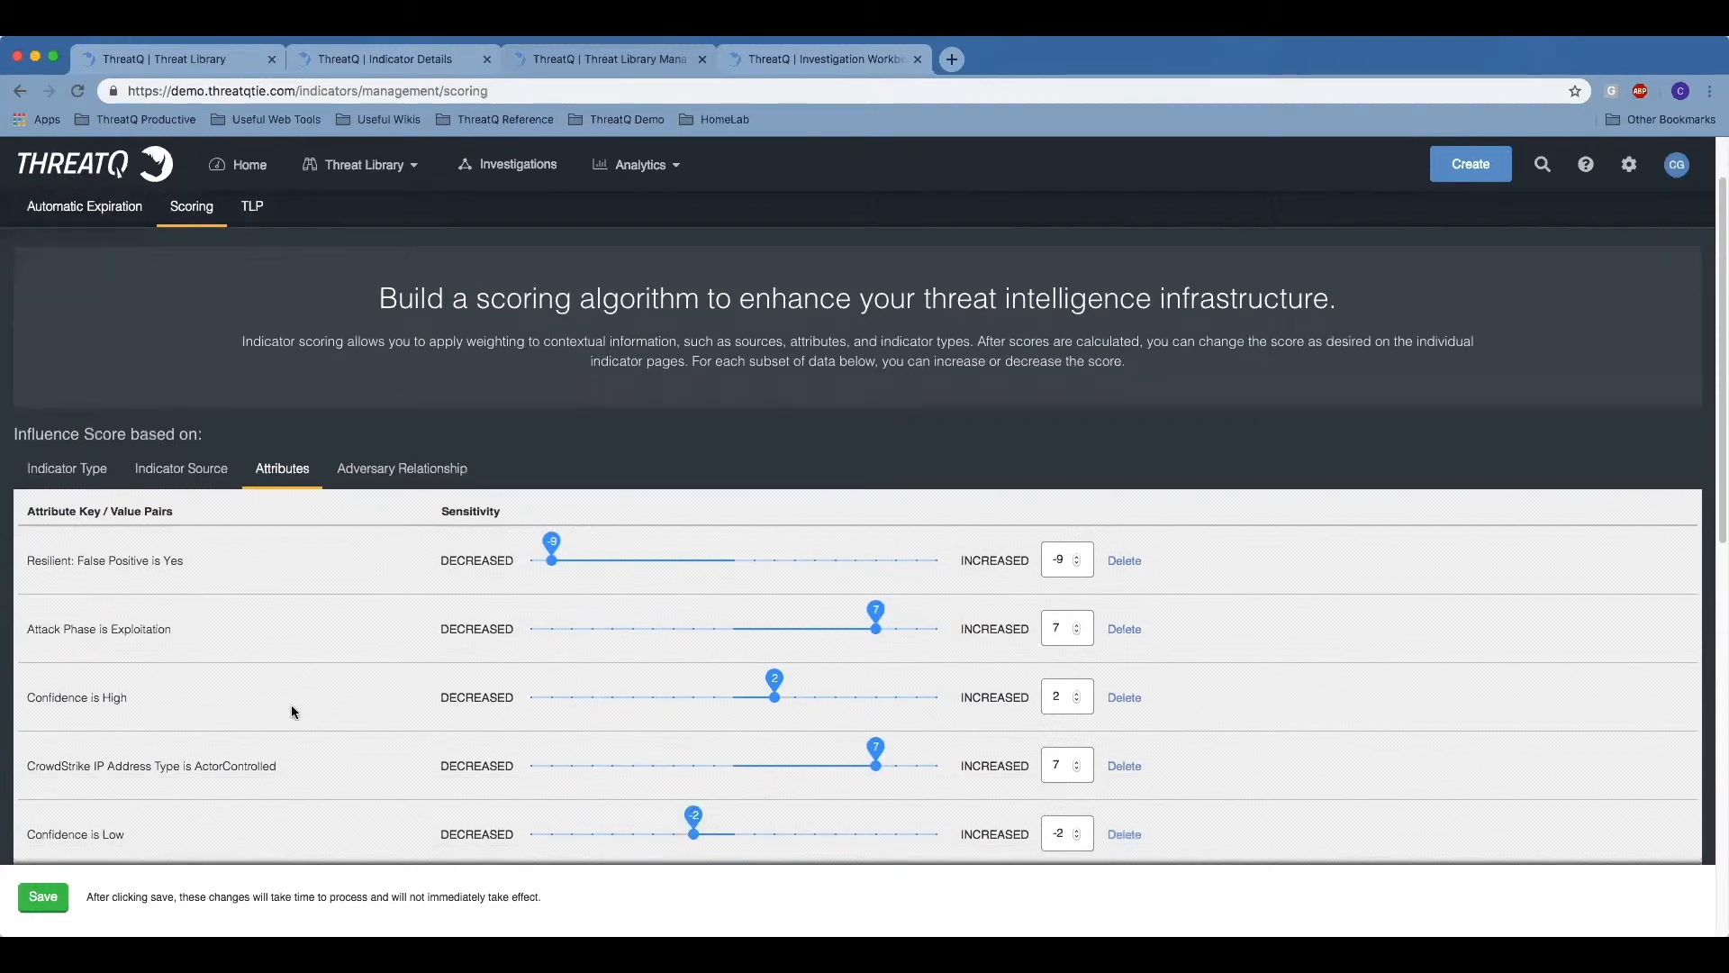
scroll(down, 3)
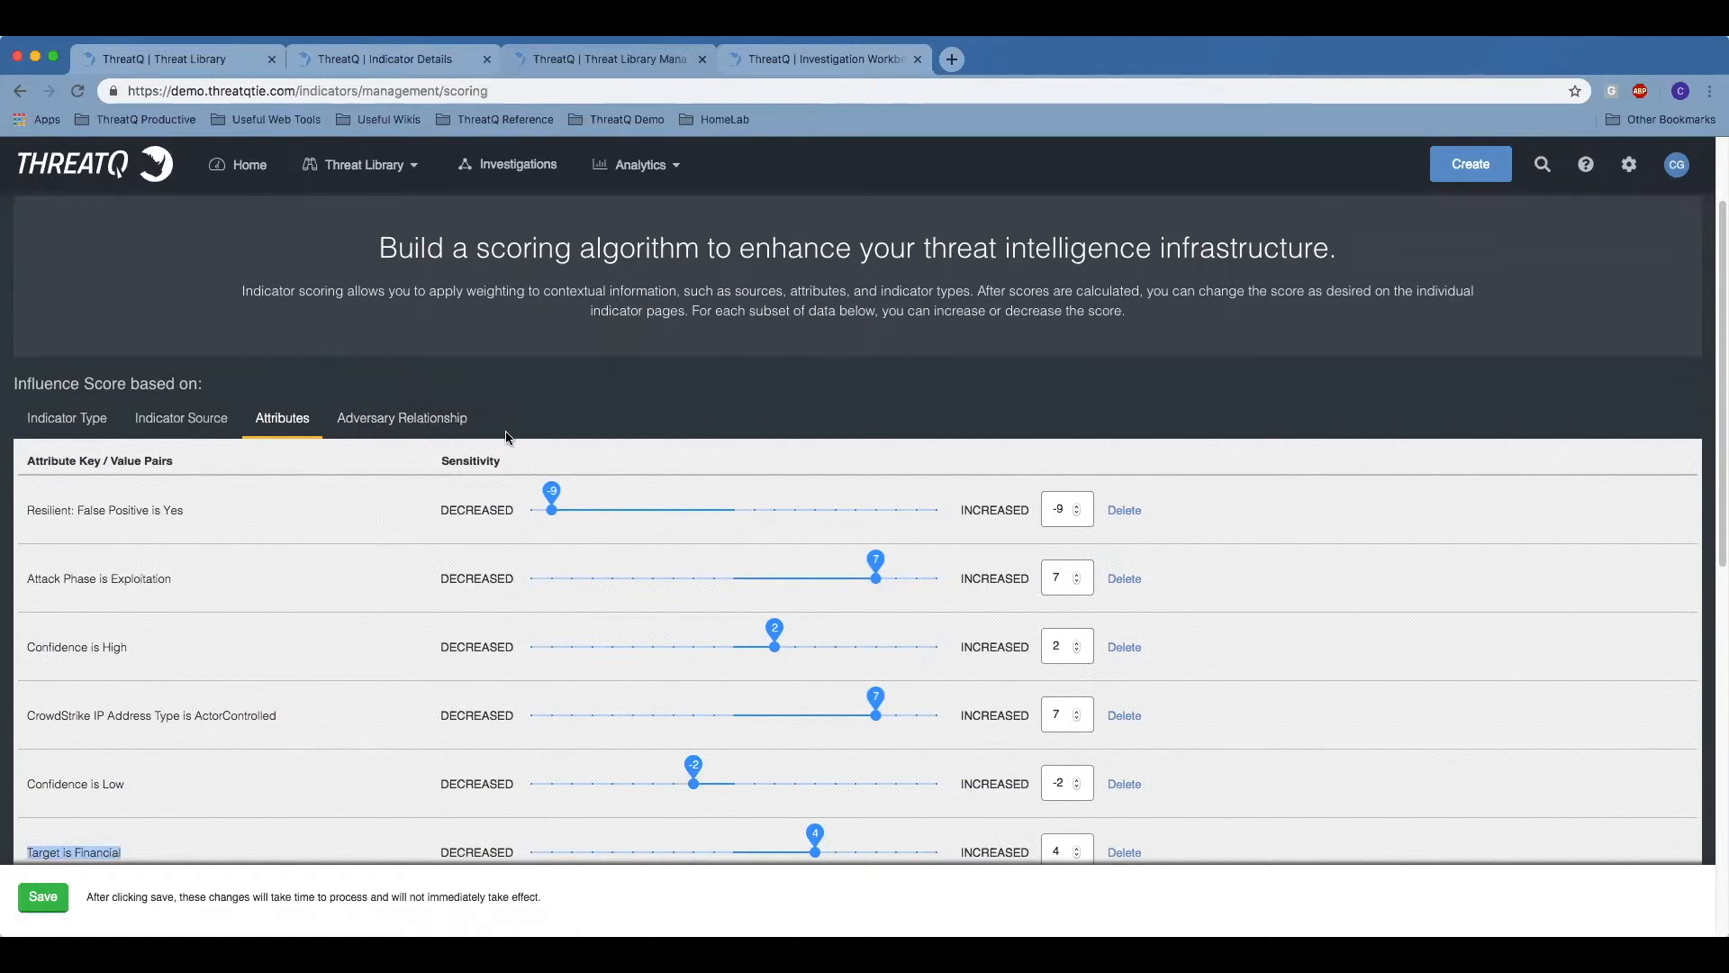
mouse_move(706, 135)
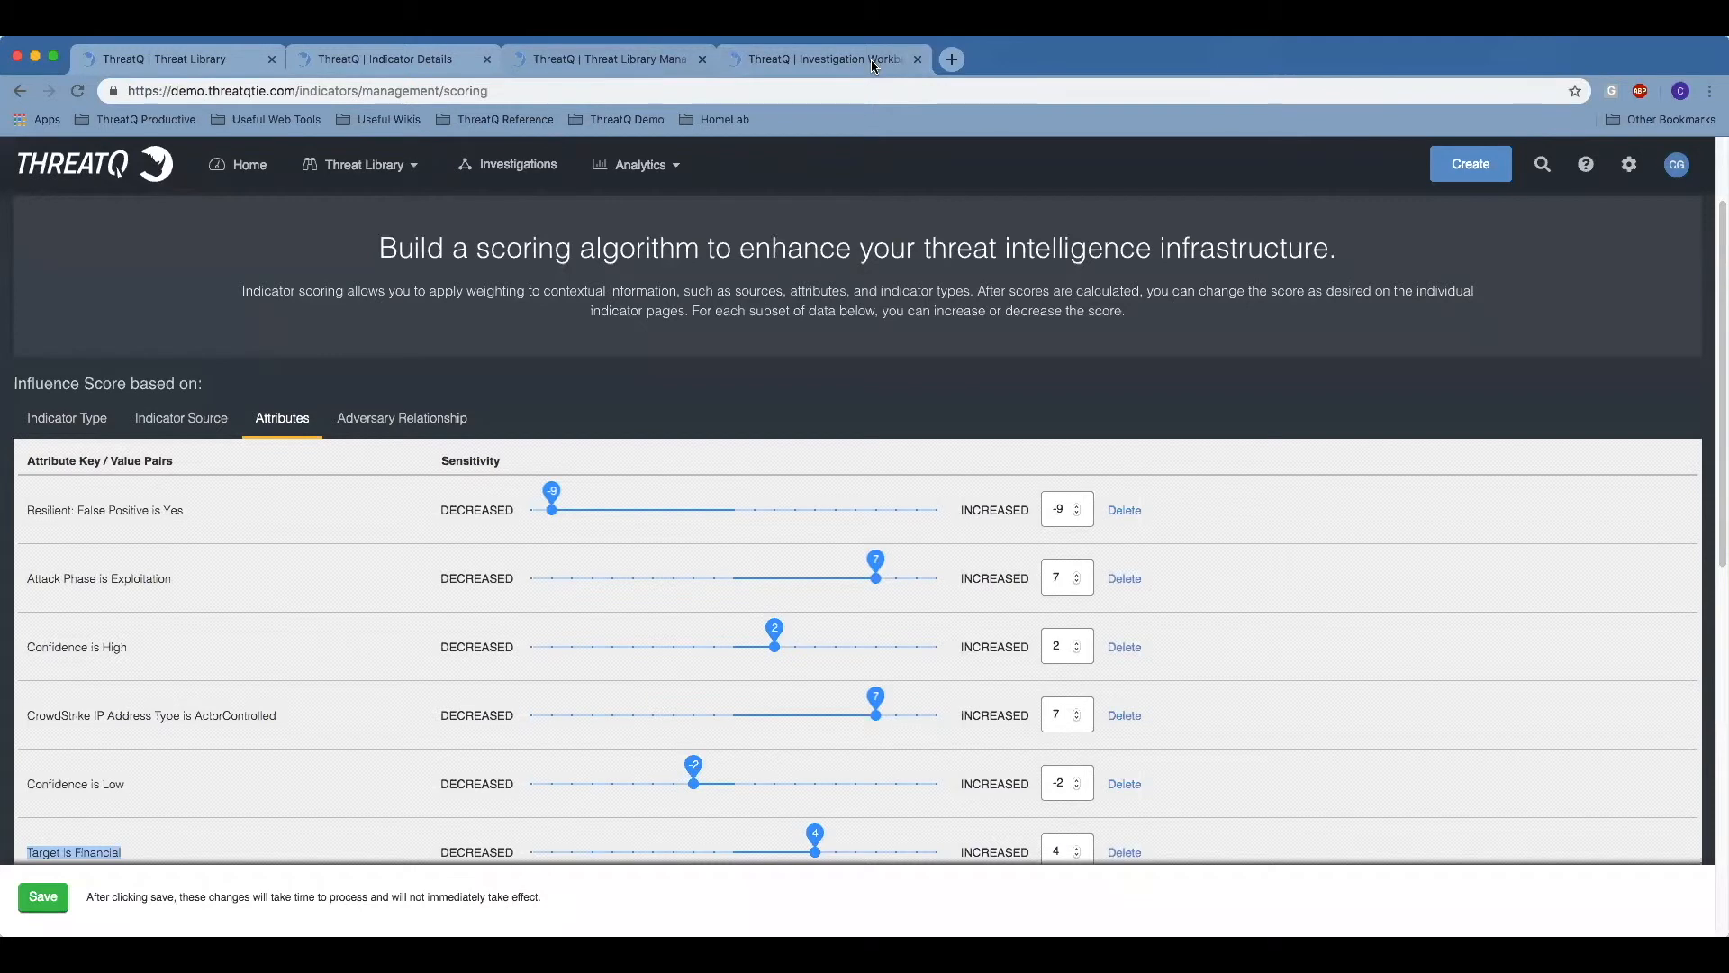
click(816, 58)
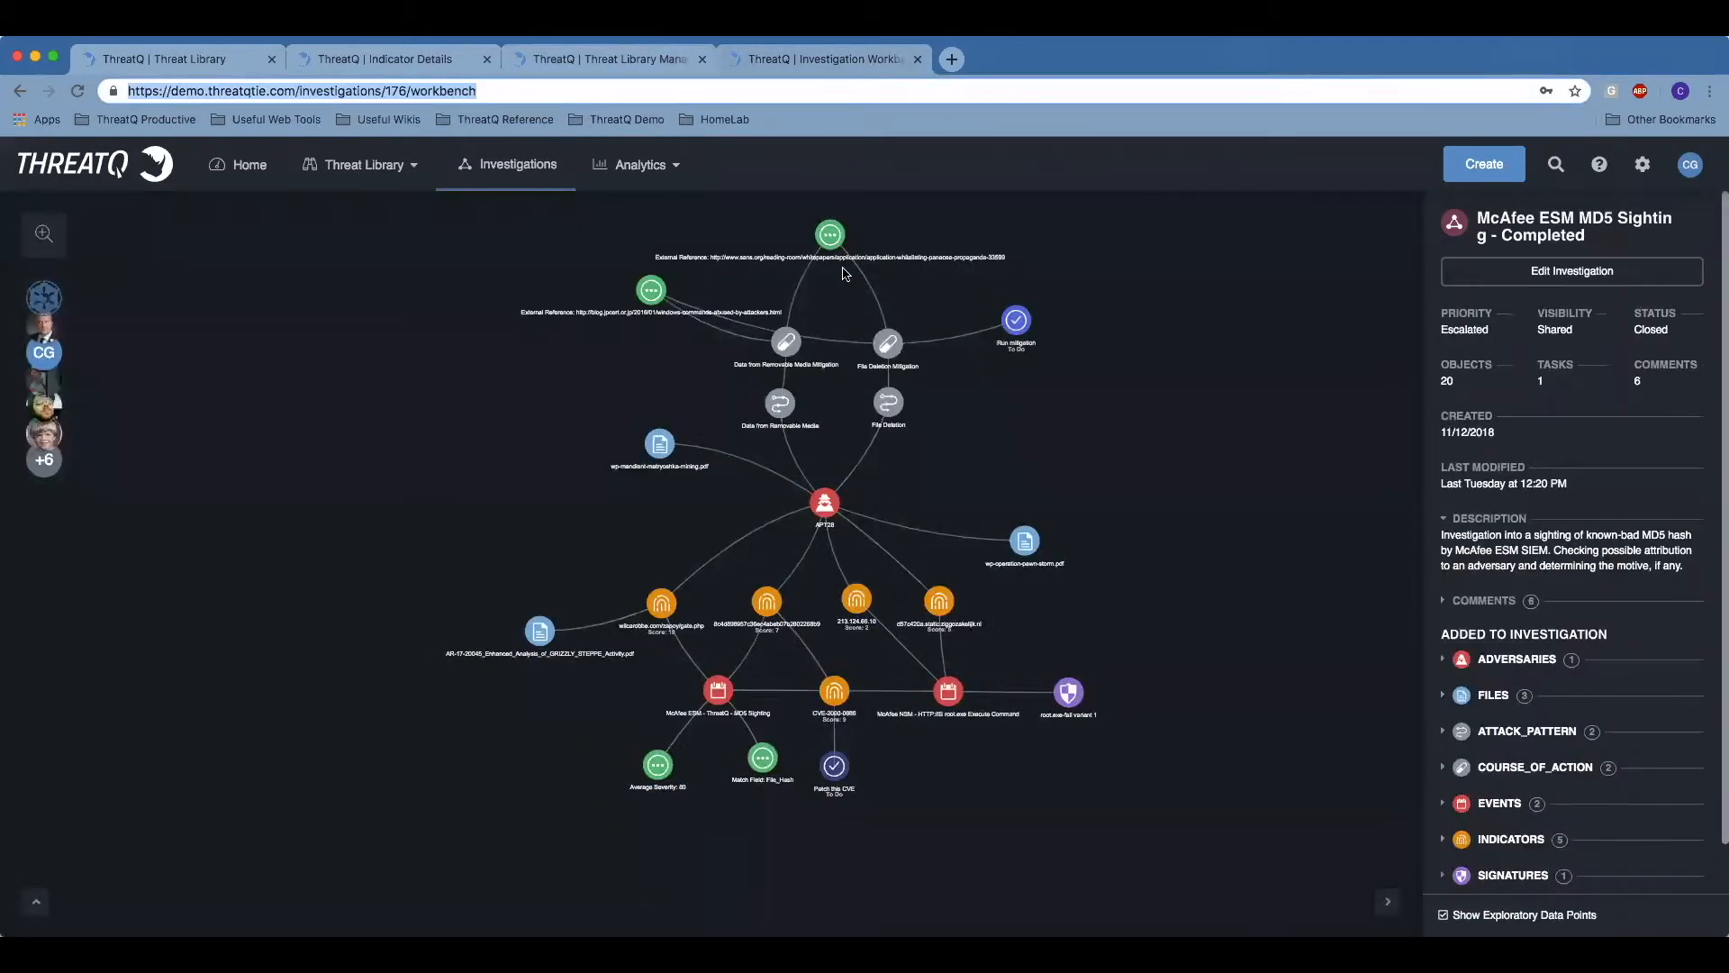